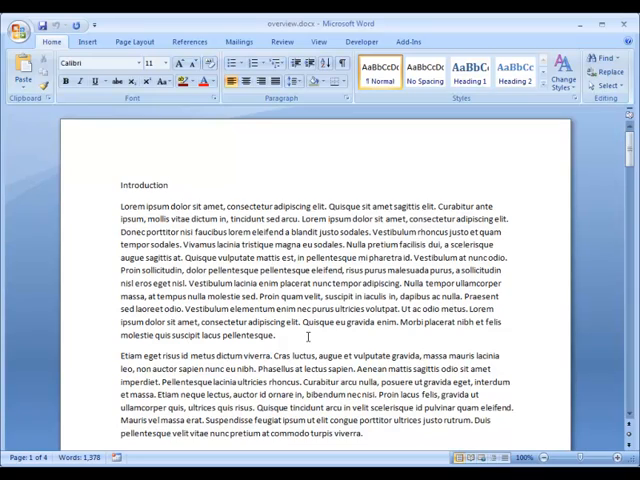
Select the Introduction title and apply the Heading 1 style to it
scroll("down", 3)
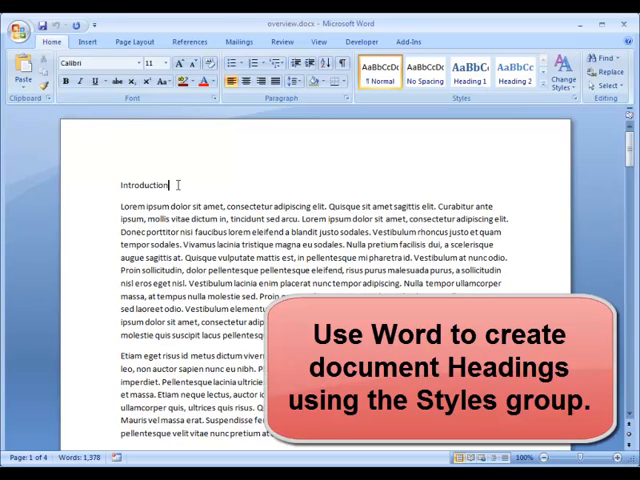
double_click(148, 184)
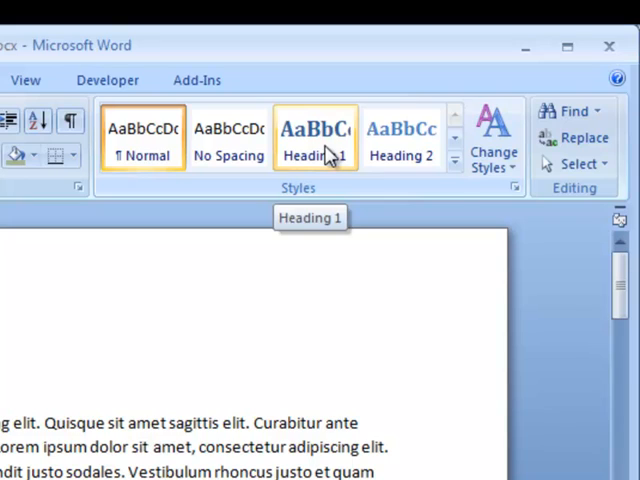
mouse_move(336, 158)
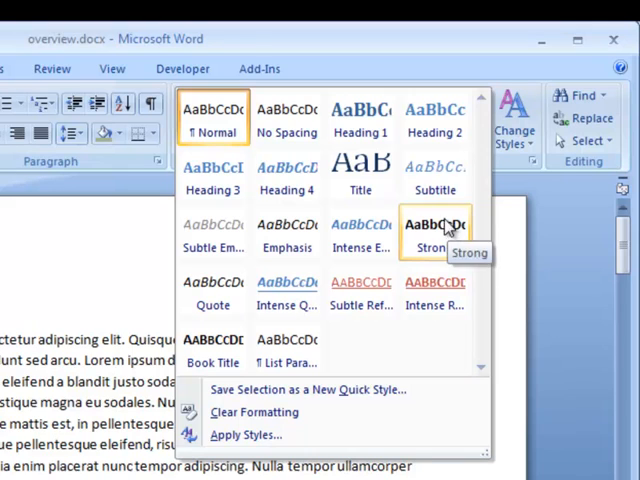
mouse_move(360, 170)
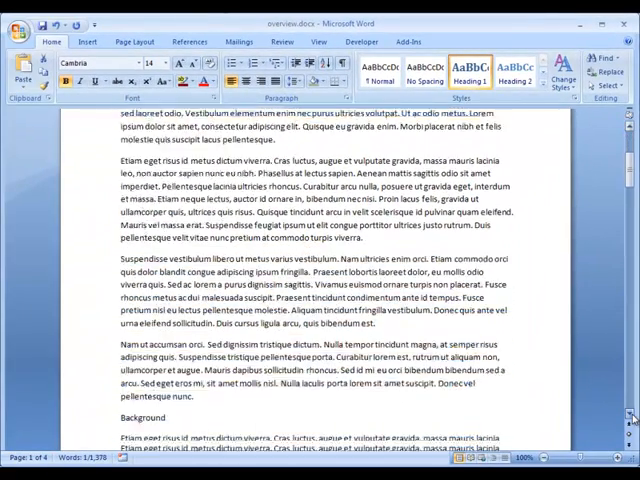
Style Background as a heading and make Benefits a Heading 2
scroll("down", 3)
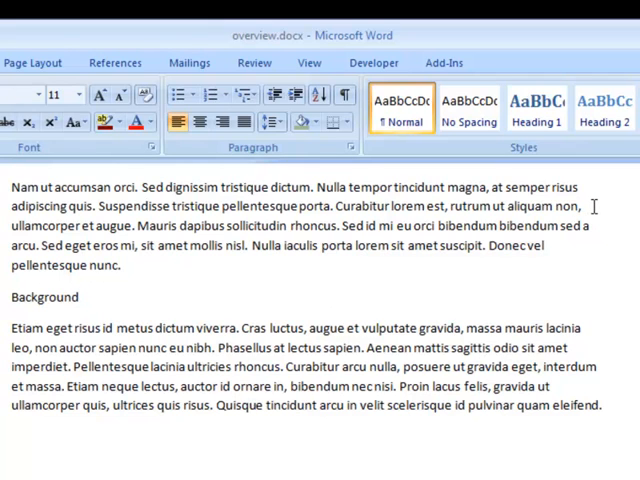
left_click(604, 108)
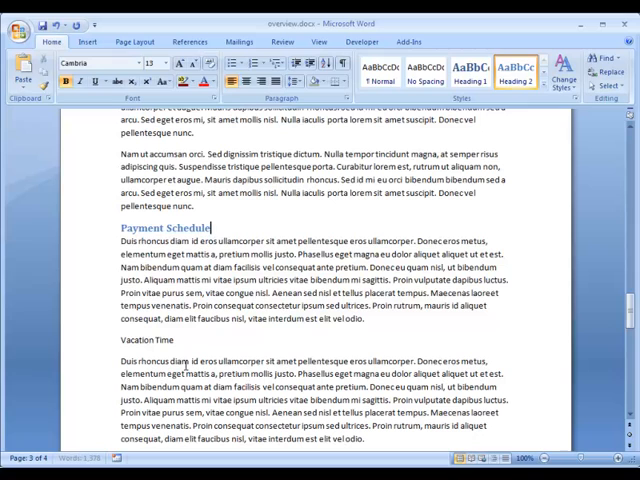
scroll("down", 3)
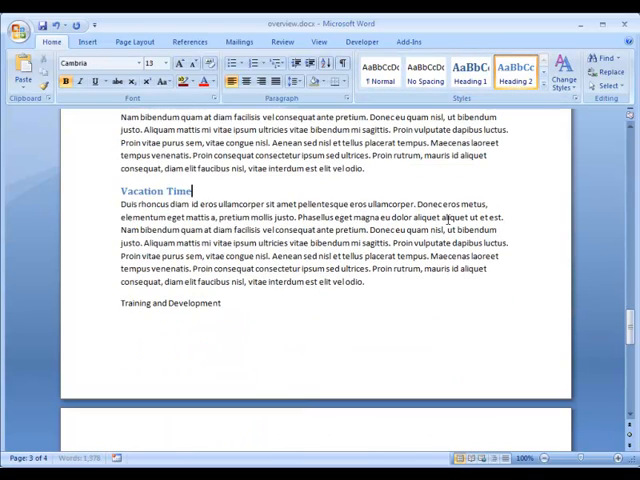
scroll("down", 3)
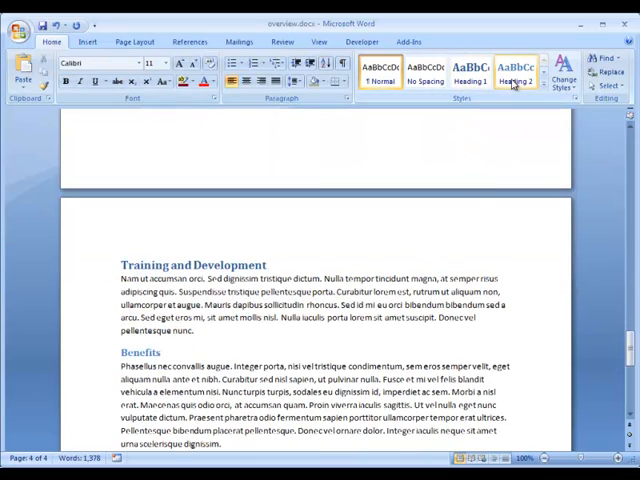
left_click(470, 72)
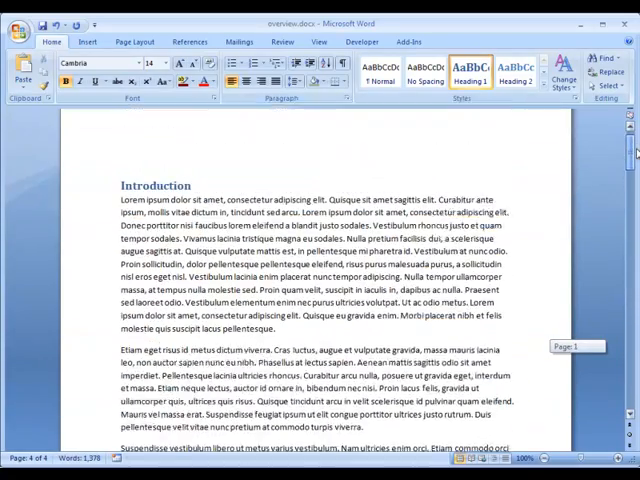
scroll("up", 3)
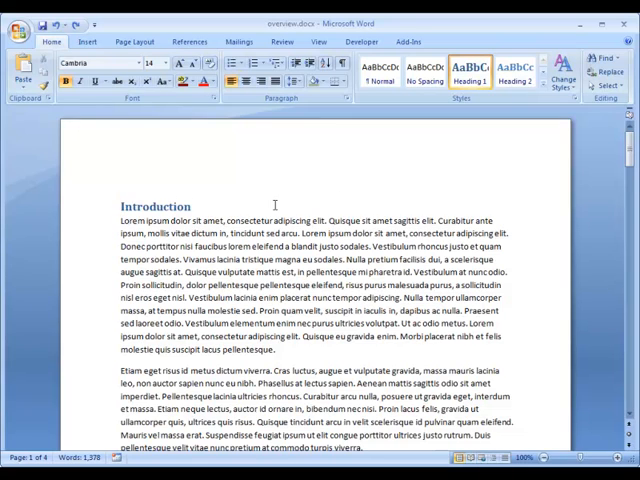
left_click(118, 208)
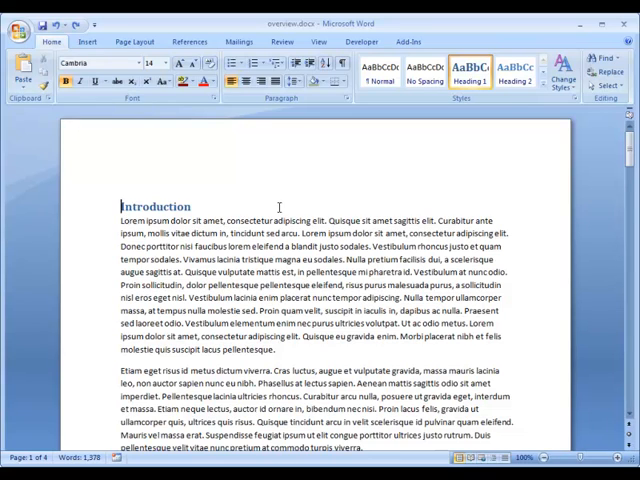
Place the cursor before Introduction where the table of contents will go
left_click(184, 40)
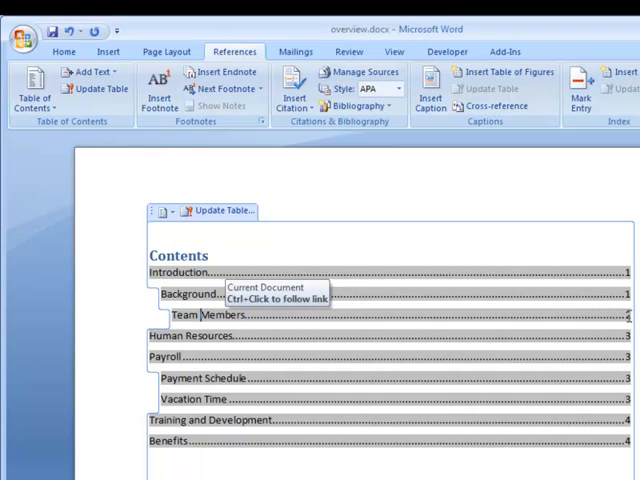
mouse_move(442, 332)
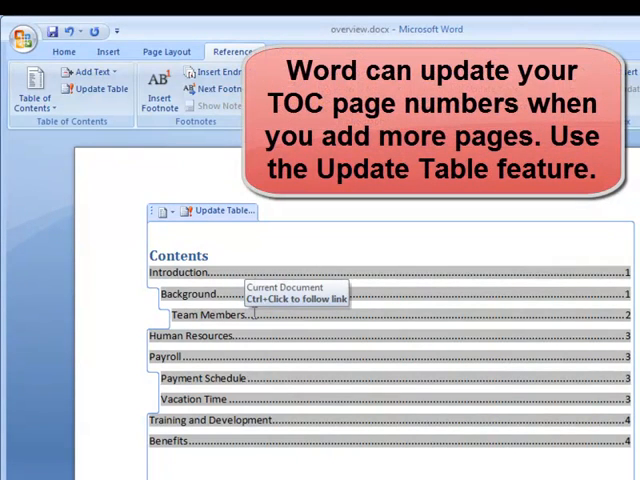
mouse_move(388, 398)
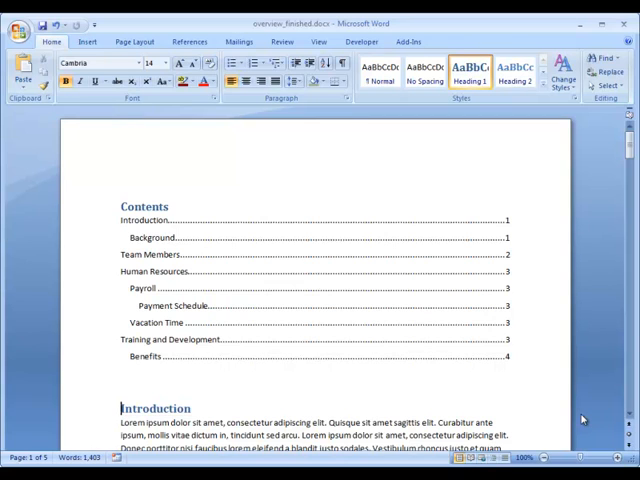
mouse_move(88, 40)
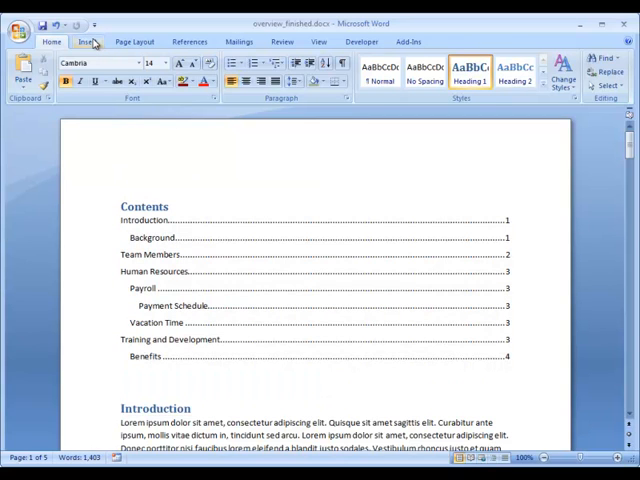
Browse the Insert Cover Page gallery down to the Exposure sunflower design
left_click(88, 40)
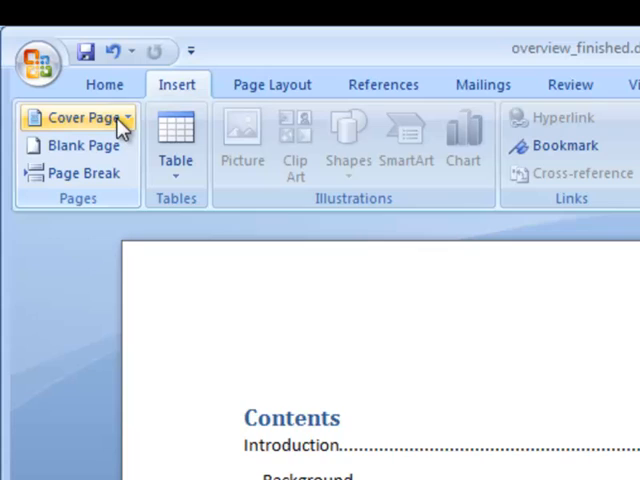
left_click(76, 116)
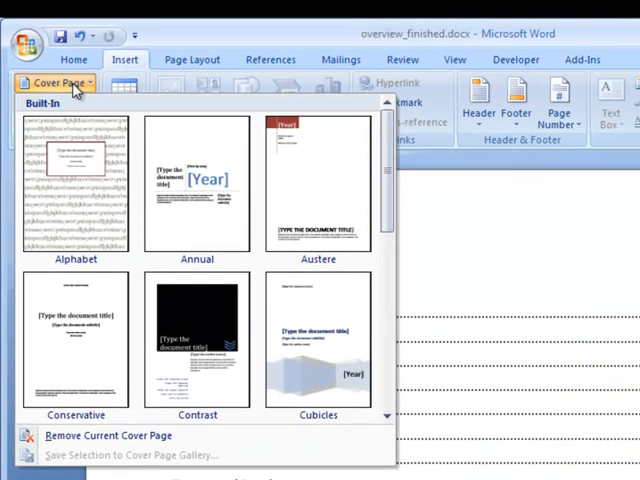
mouse_move(84, 158)
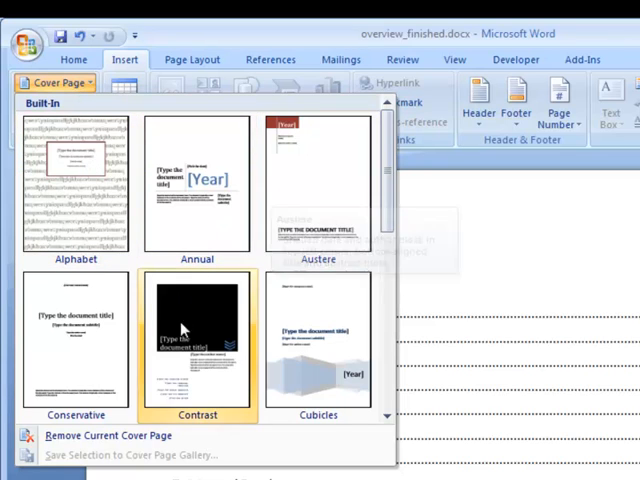
mouse_move(430, 188)
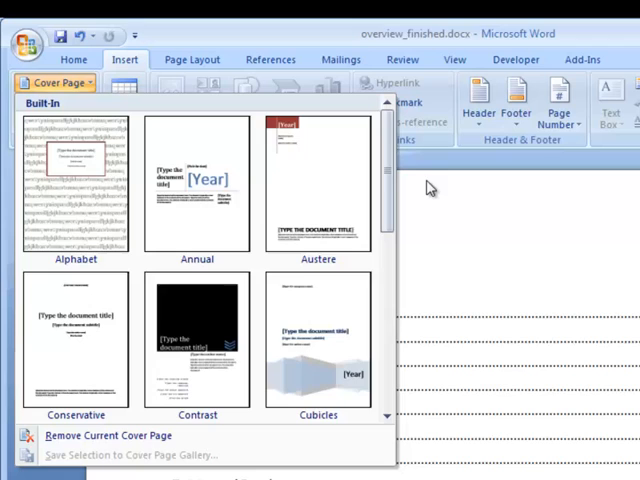
scroll("down", 3)
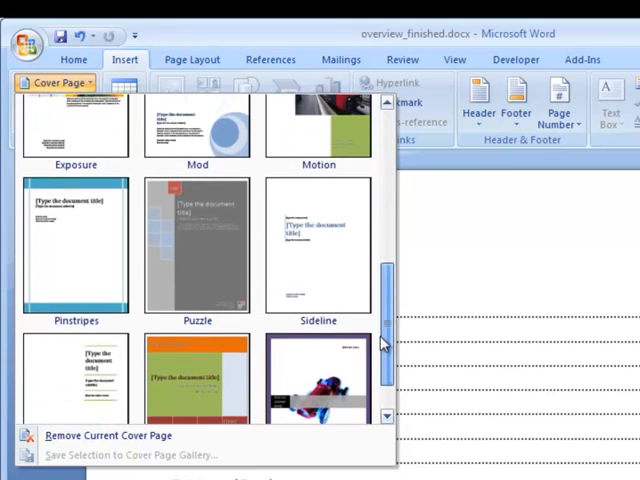
scroll("down", 3)
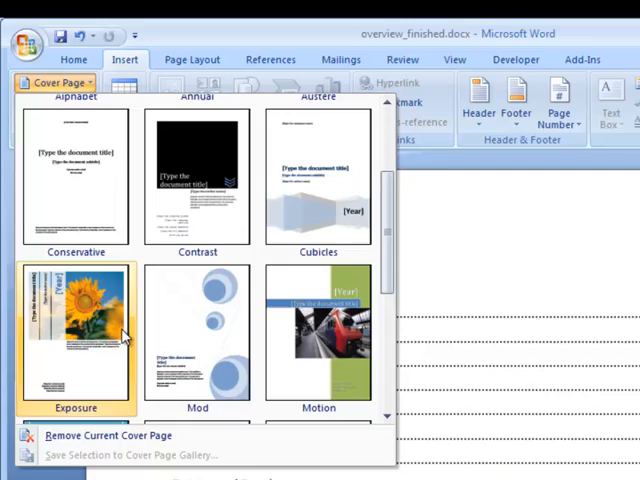
Insert the Exposure cover page and complete its company address with 'West'
left_click(76, 330)
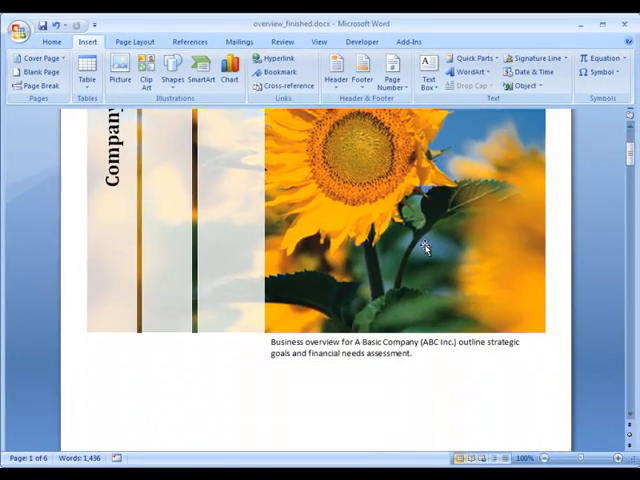
scroll("down", 3)
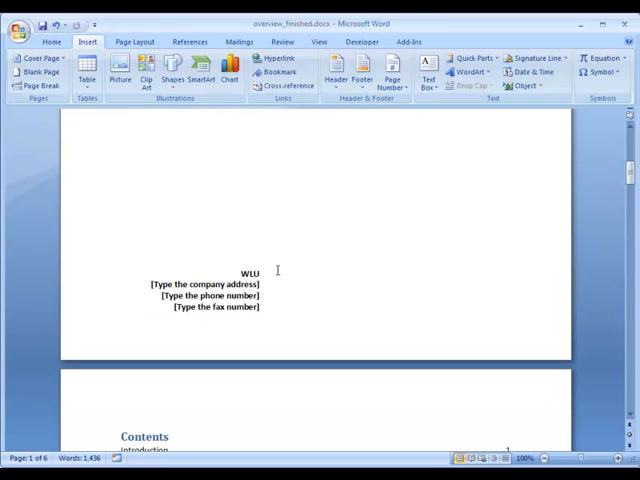
mouse_move(536, 296)
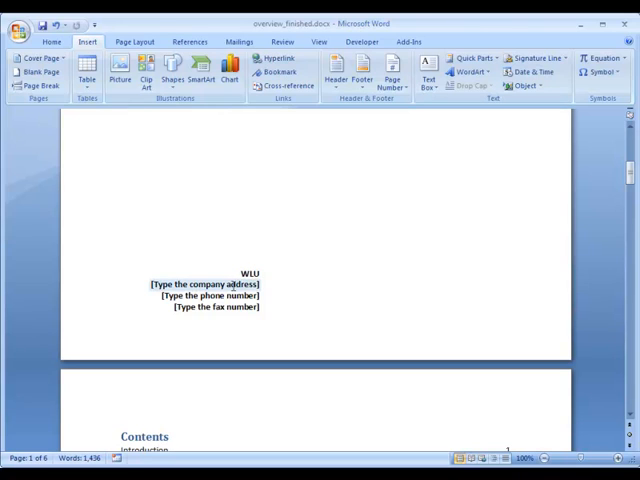
left_click(204, 284)
type("75 University Avenuew")
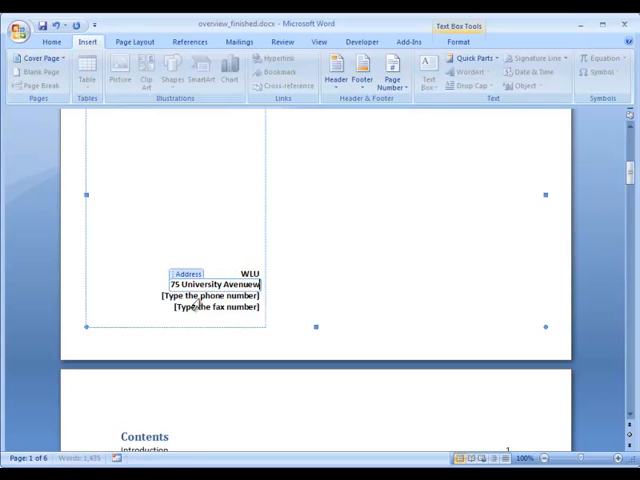
type("West")
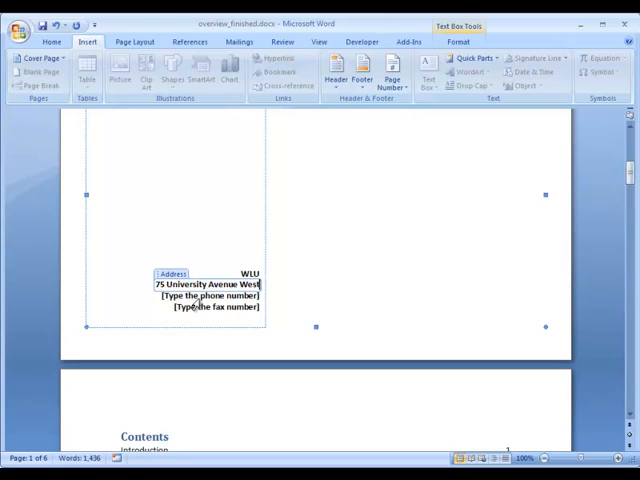
mouse_move(344, 352)
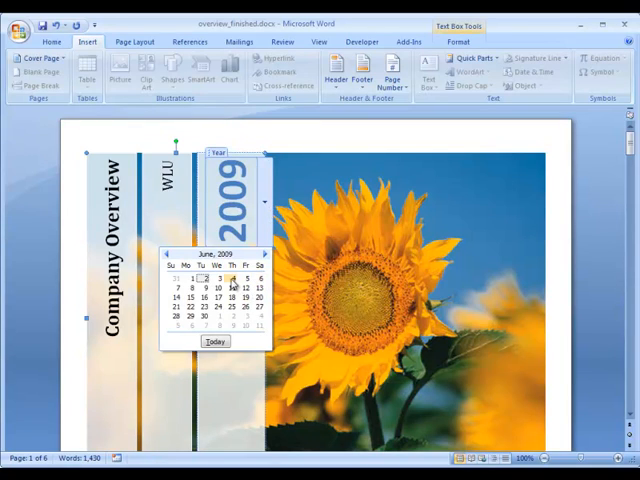
Set the cover page date to a day in 2010 using the date picker
left_click(264, 252)
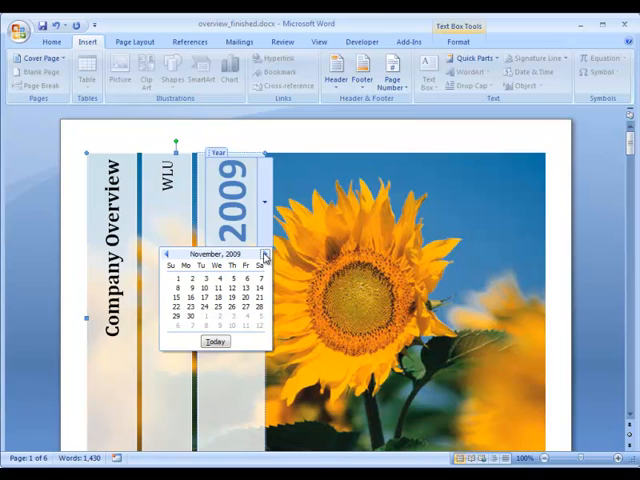
left_click(264, 252)
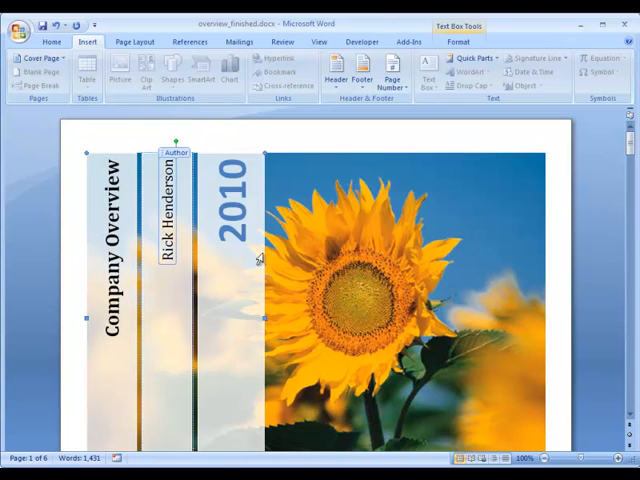
scroll("down", 3)
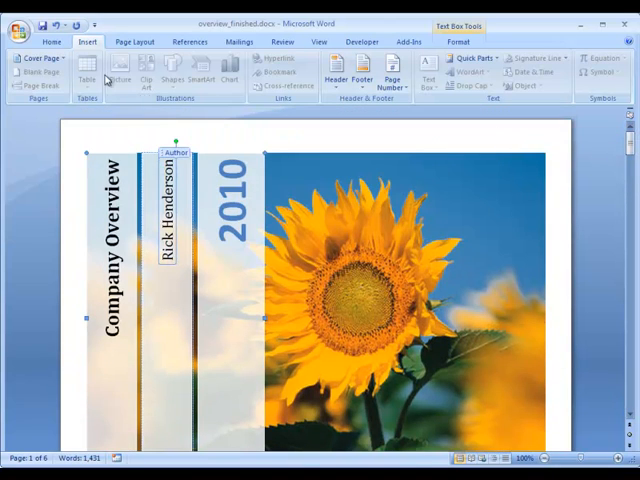
Save the report as overview_finished.docx in the cp102/word2 folder
left_click(20, 24)
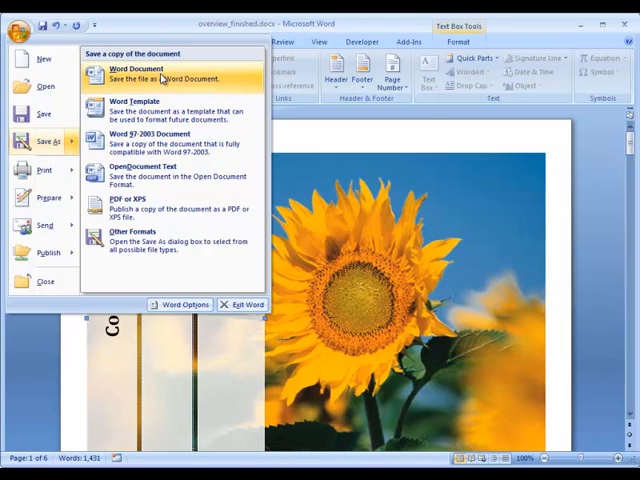
left_click(130, 74)
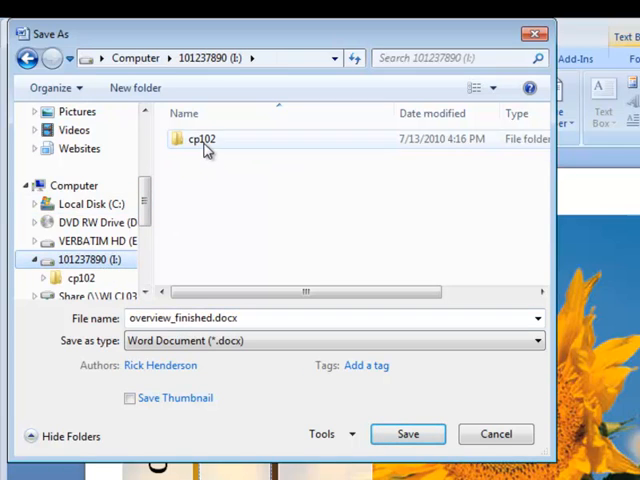
double_click(202, 138)
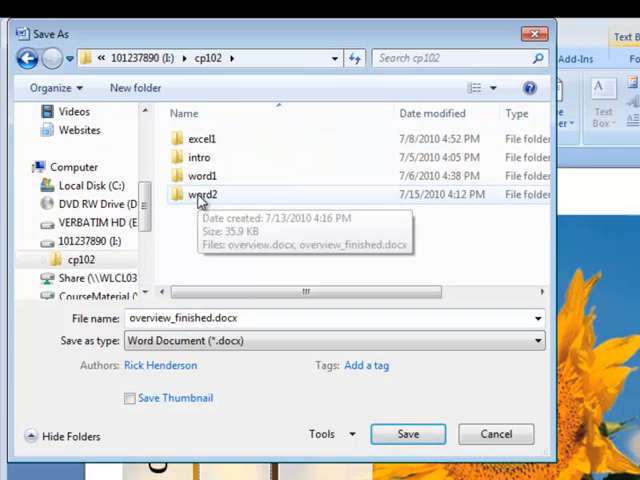
double_click(200, 194)
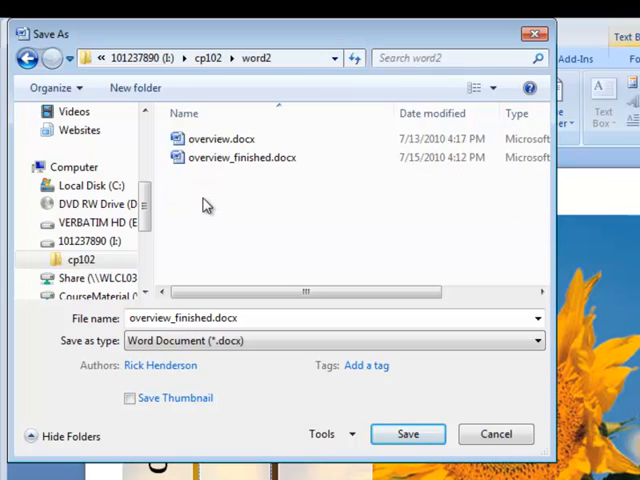
left_click(242, 156)
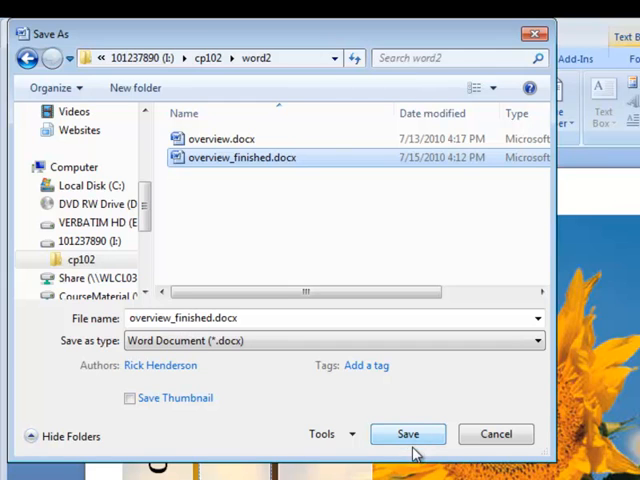
left_click(408, 432)
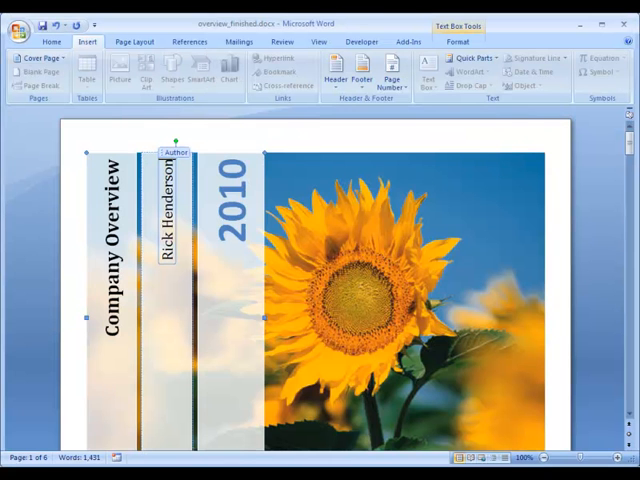